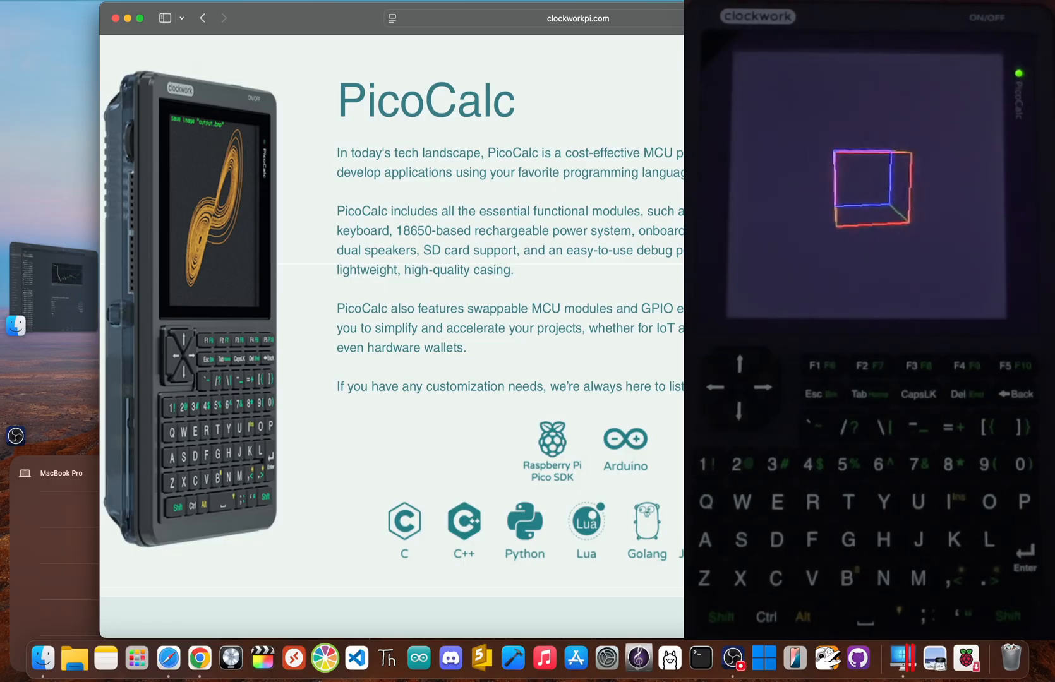
Step: Scroll to the PicoCalc 'Back to Basics' hero banner with its Shop Now link
{"action": "scroll", "scroll_direction": "down", "scroll_amount": 3}
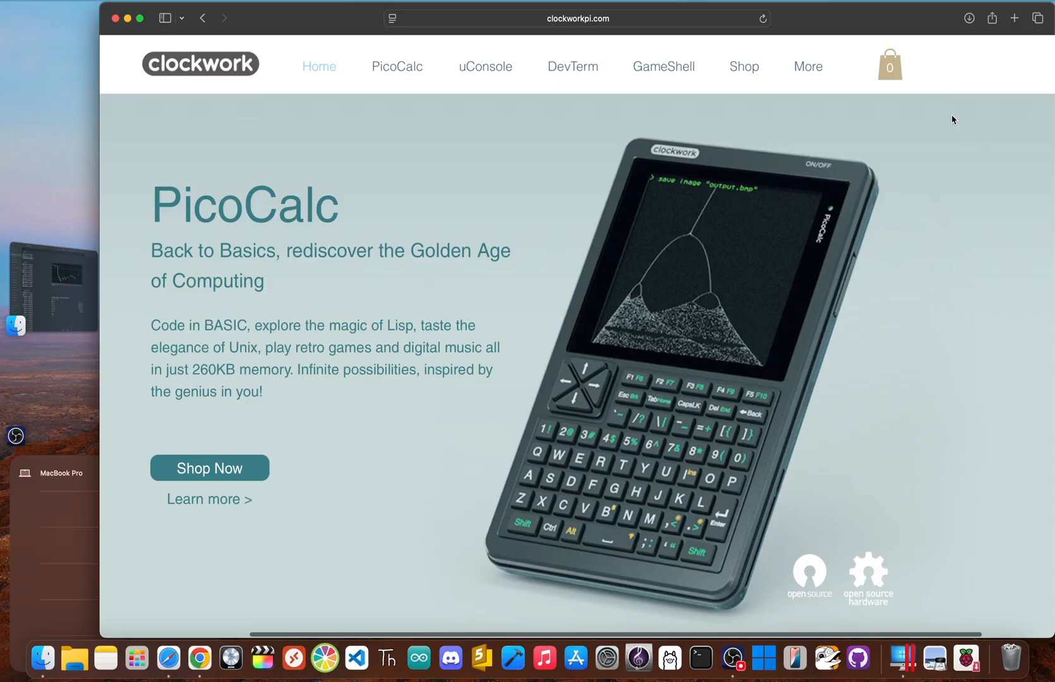
Step: Scroll past the PicoCalc spec icons to the BASIC, LISP, UNIX v7 and MP3 section
{"action": "scroll", "scroll_direction": "down", "scroll_amount": 3}
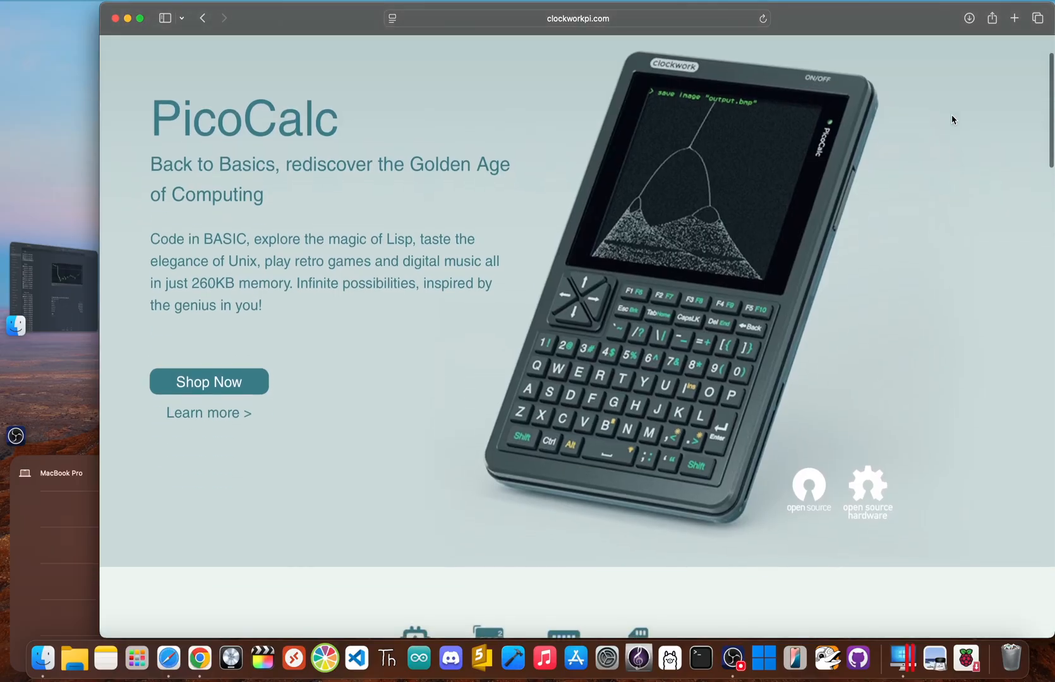
{"action": "scroll", "scroll_direction": "down", "scroll_amount": 3}
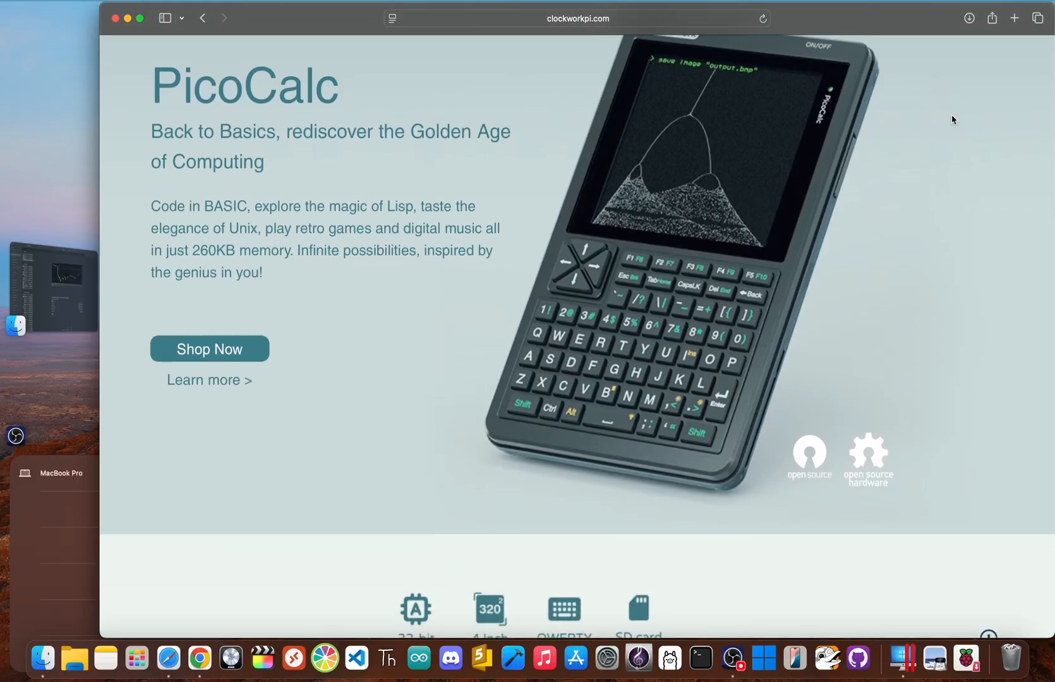
{"action": "scroll", "scroll_direction": "down", "scroll_amount": 3}
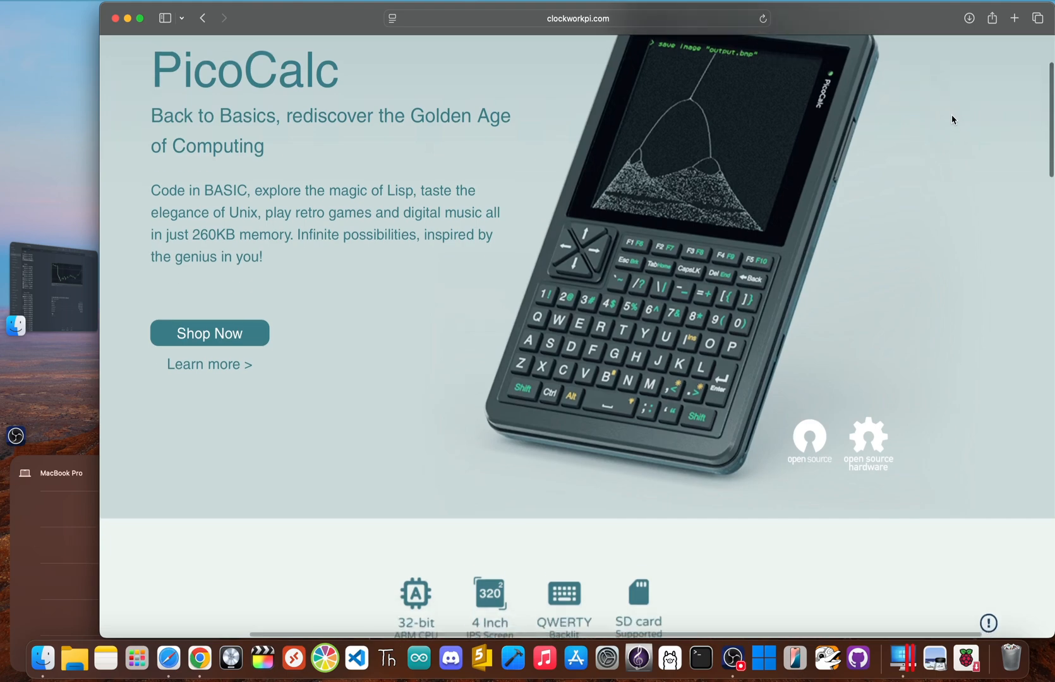
{"action": "scroll", "scroll_direction": "down", "scroll_amount": 3}
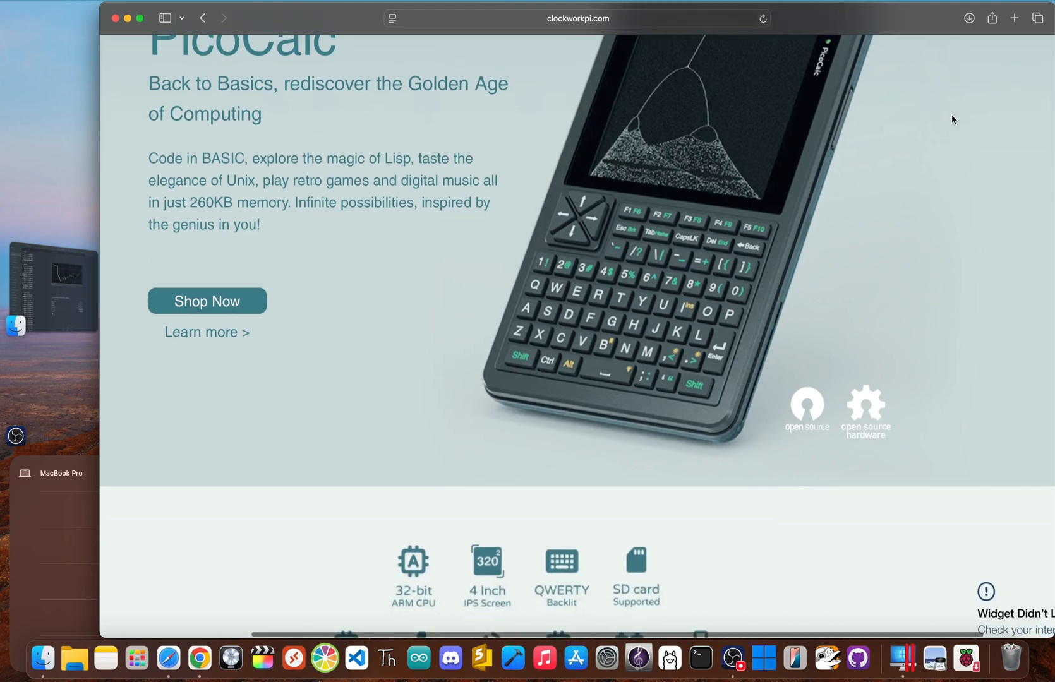
{"action": "scroll", "scroll_direction": "down", "scroll_amount": 3}
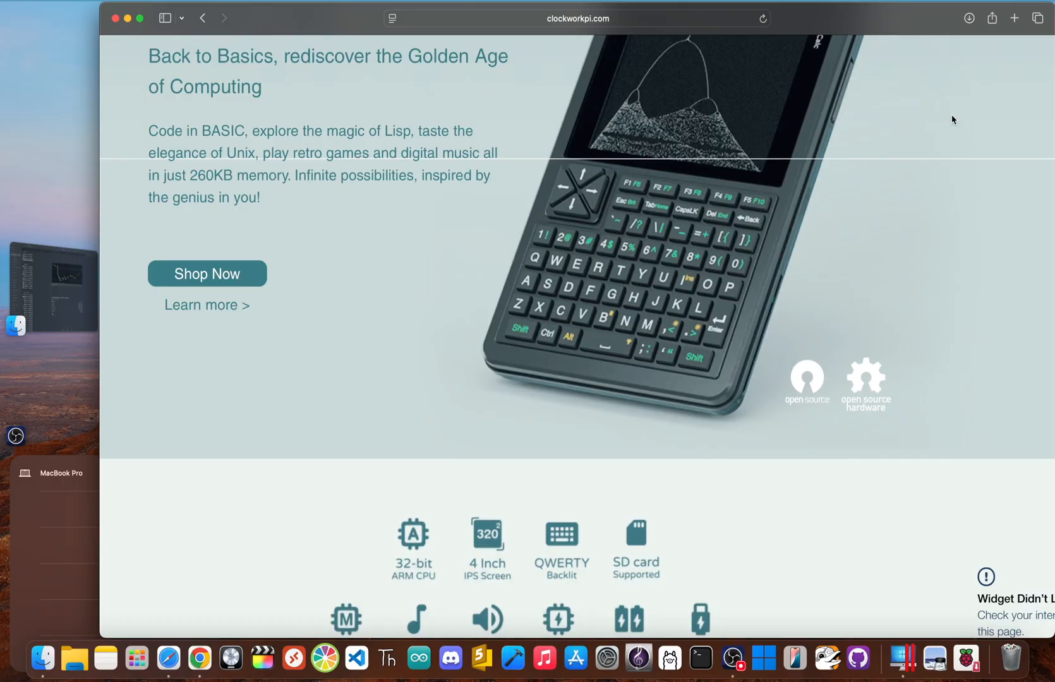
{"action": "scroll", "scroll_direction": "down", "scroll_amount": 3}
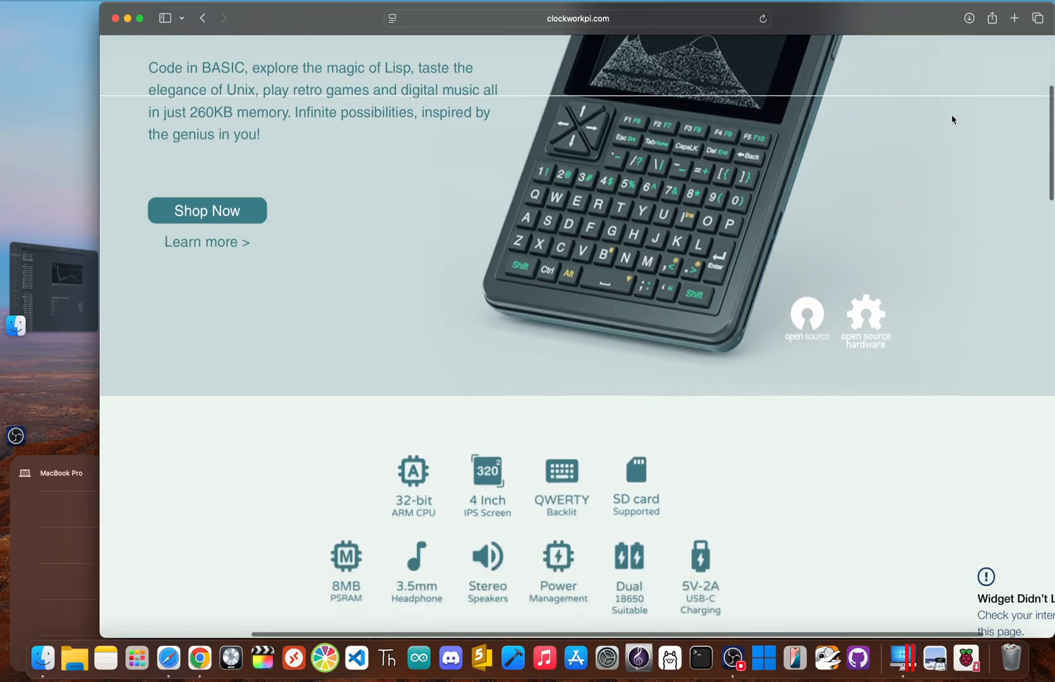
{"action": "scroll", "scroll_direction": "down", "scroll_amount": 3}
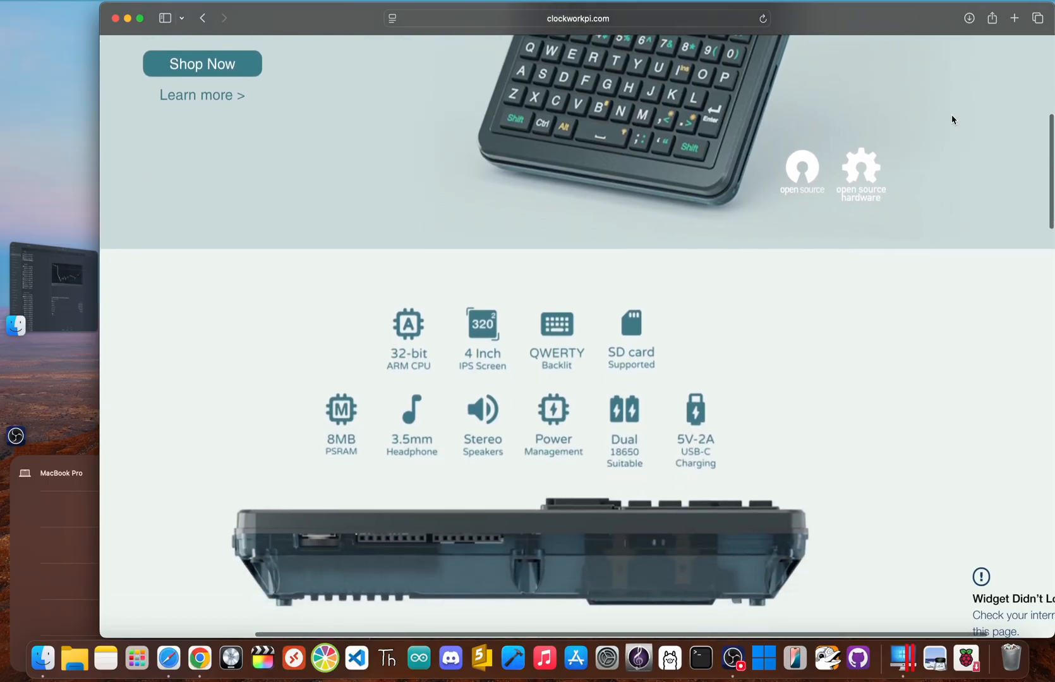
{"action": "scroll", "scroll_direction": "down", "scroll_amount": 3}
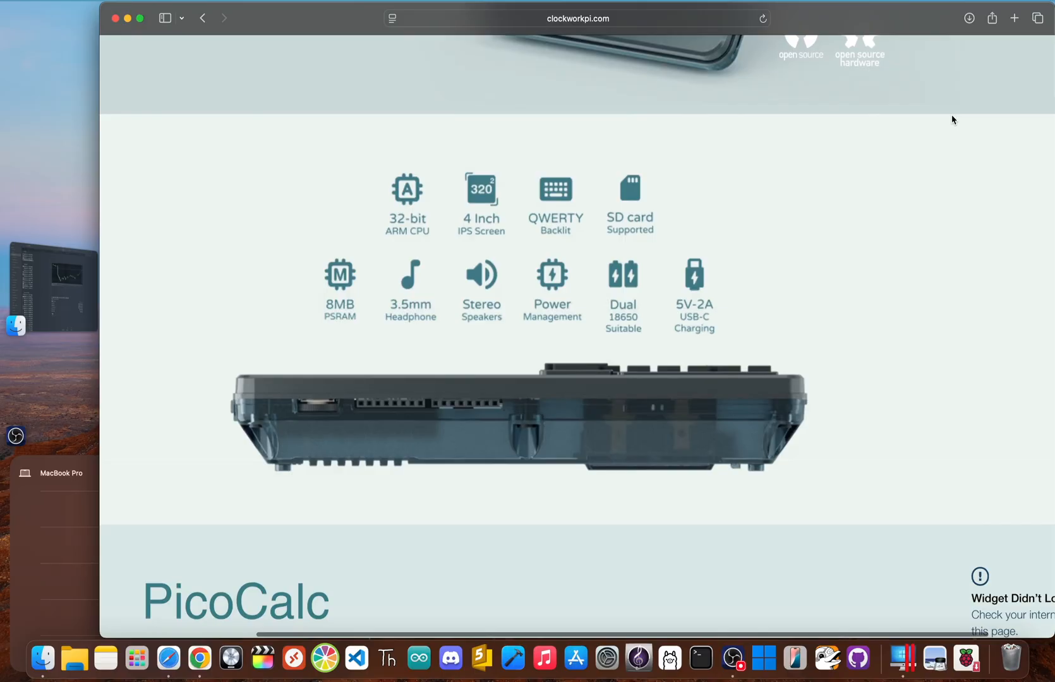
{"action": "scroll", "scroll_direction": "down", "scroll_amount": 3}
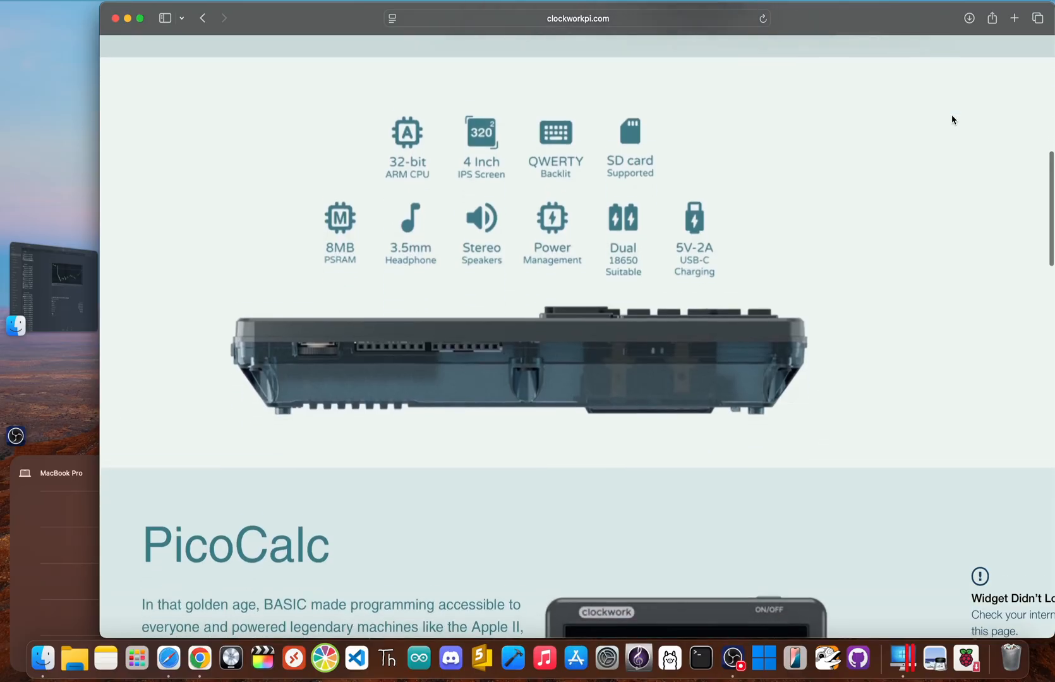
{"action": "scroll", "scroll_direction": "down", "scroll_amount": 3}
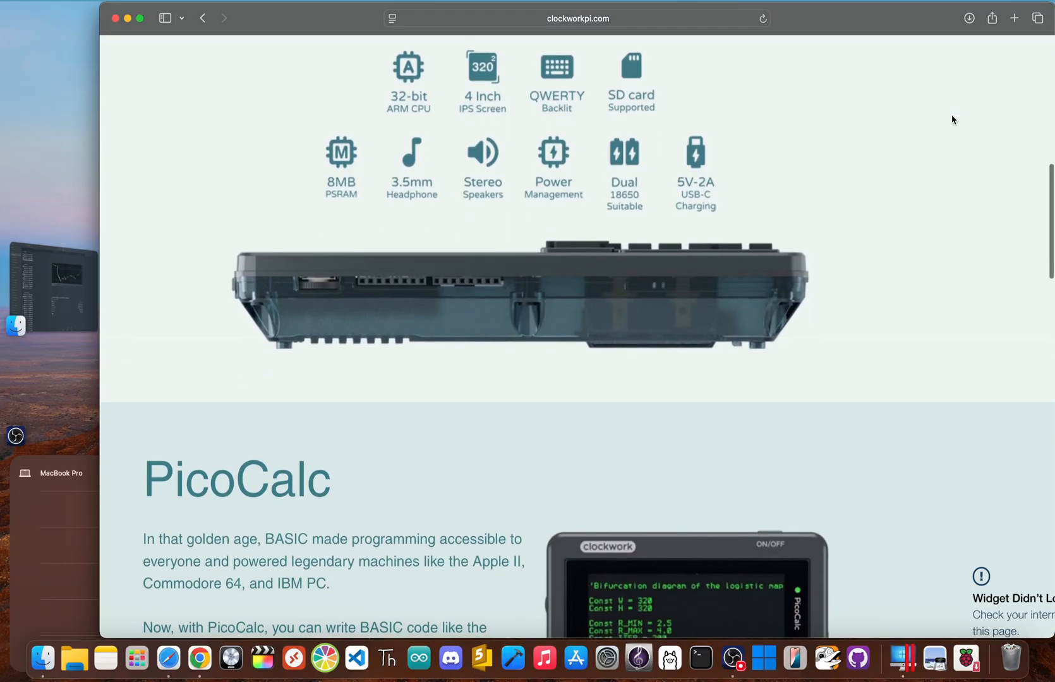
{"action": "scroll", "scroll_direction": "down", "scroll_amount": 3}
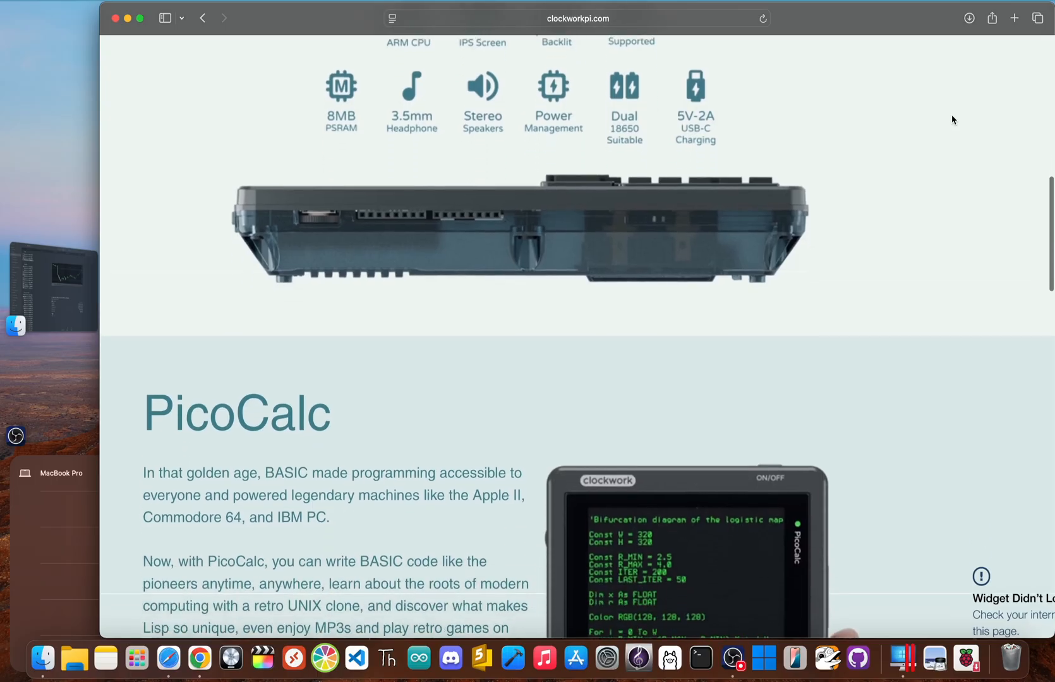
{"action": "scroll", "scroll_direction": "down", "scroll_amount": 3}
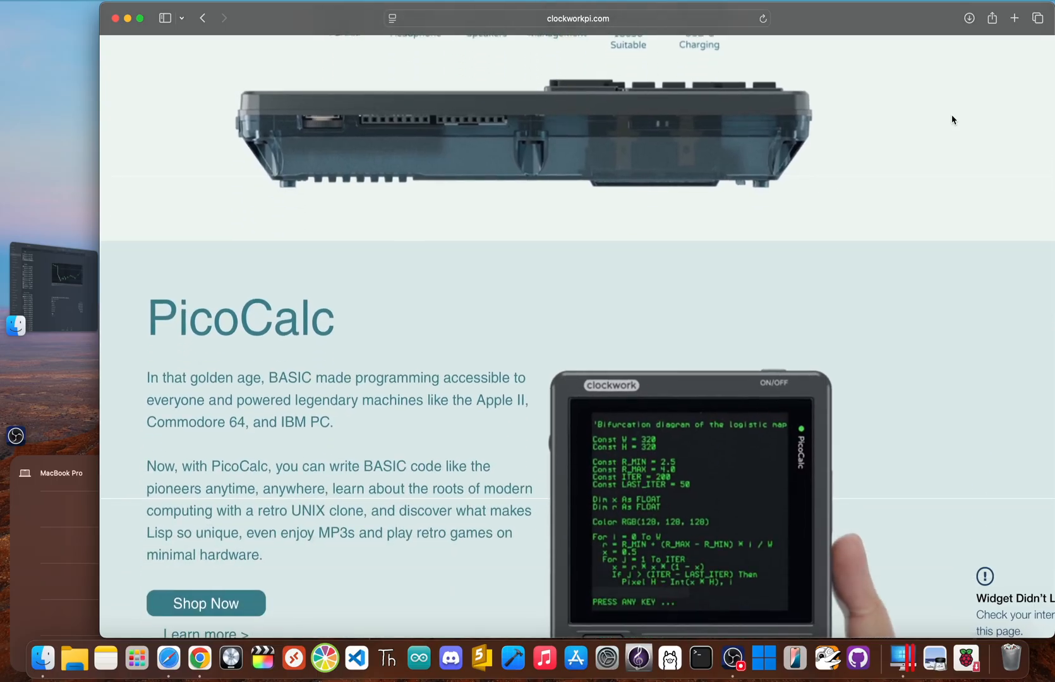
{"action": "scroll", "scroll_direction": "down", "scroll_amount": 3}
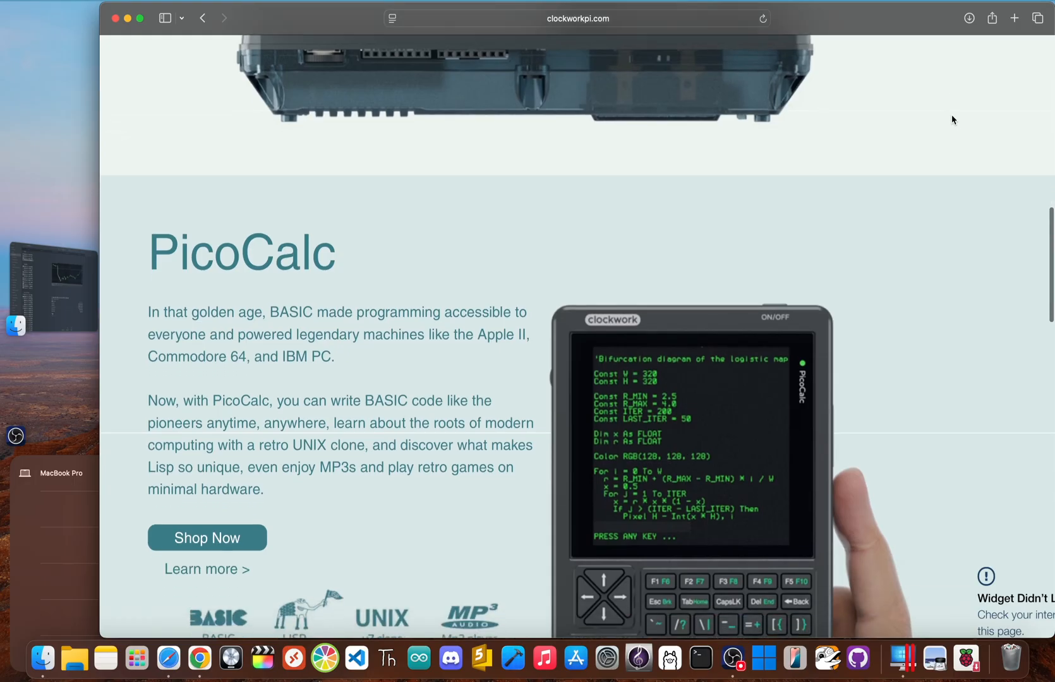
{"action": "scroll", "scroll_direction": "down", "scroll_amount": 3}
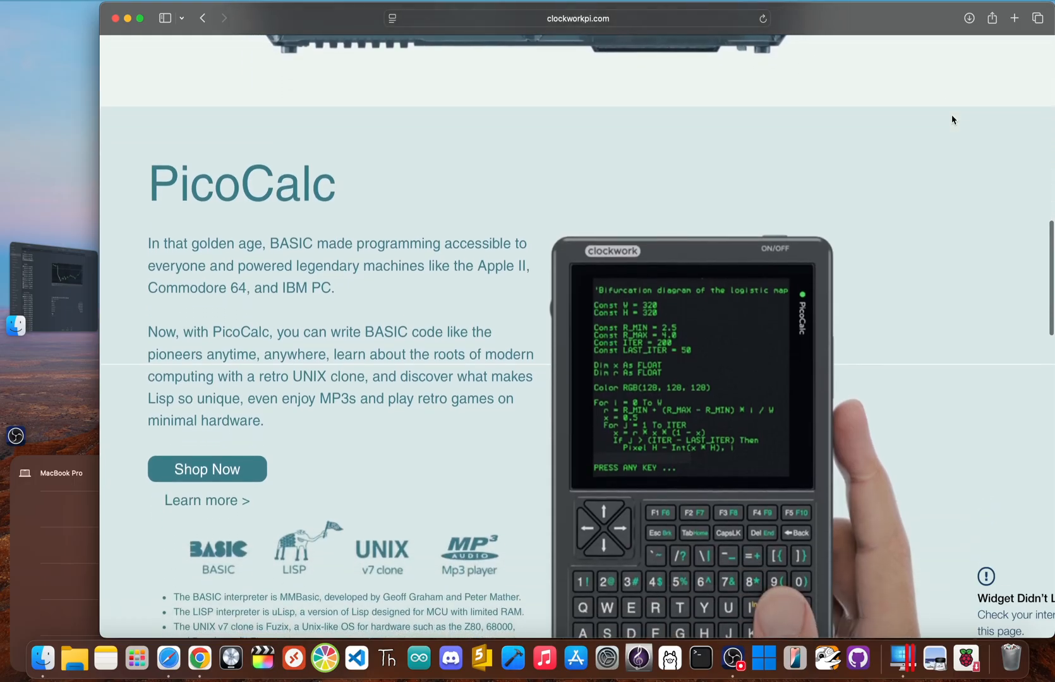
{"action": "scroll", "scroll_direction": "down", "scroll_amount": 3}
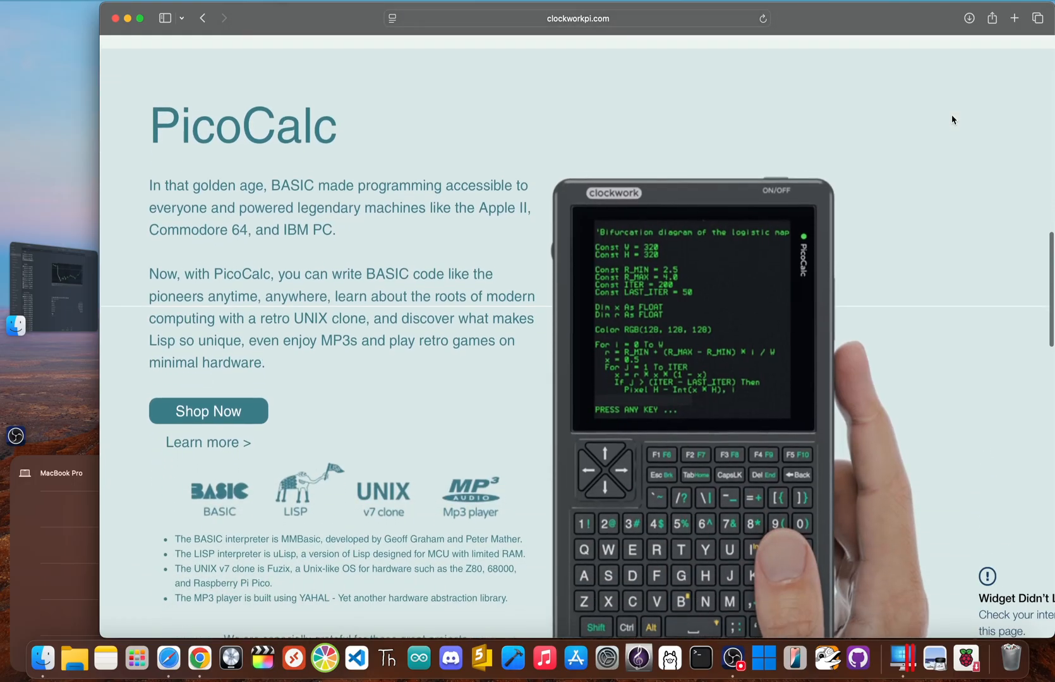
{"action": "scroll", "scroll_direction": "down", "scroll_amount": 3}
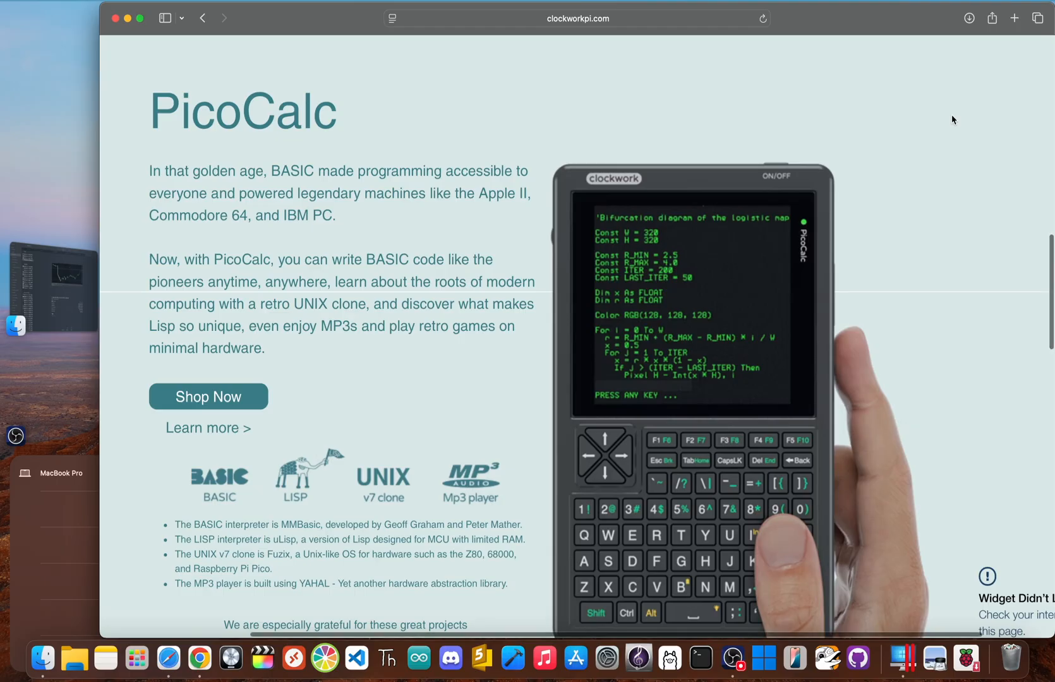
{"action": "scroll", "scroll_direction": "down", "scroll_amount": 3}
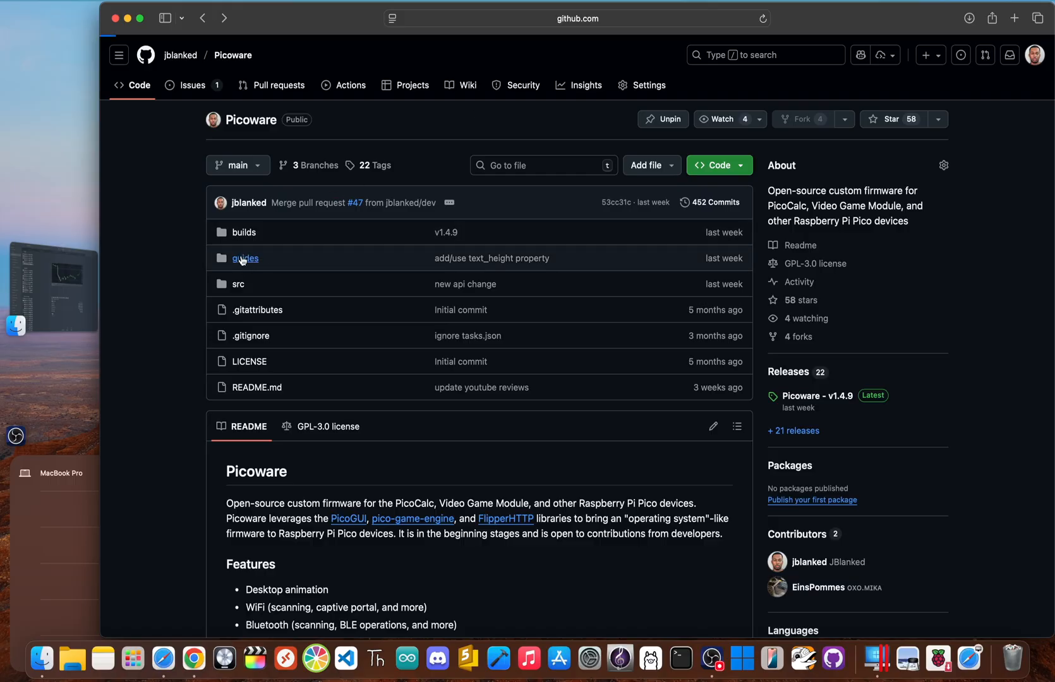
Step: Read the Installation.md guide from the guides folder, then return to Picoware's repository page
{"action": "left_click", "coordinate": [245, 258]}
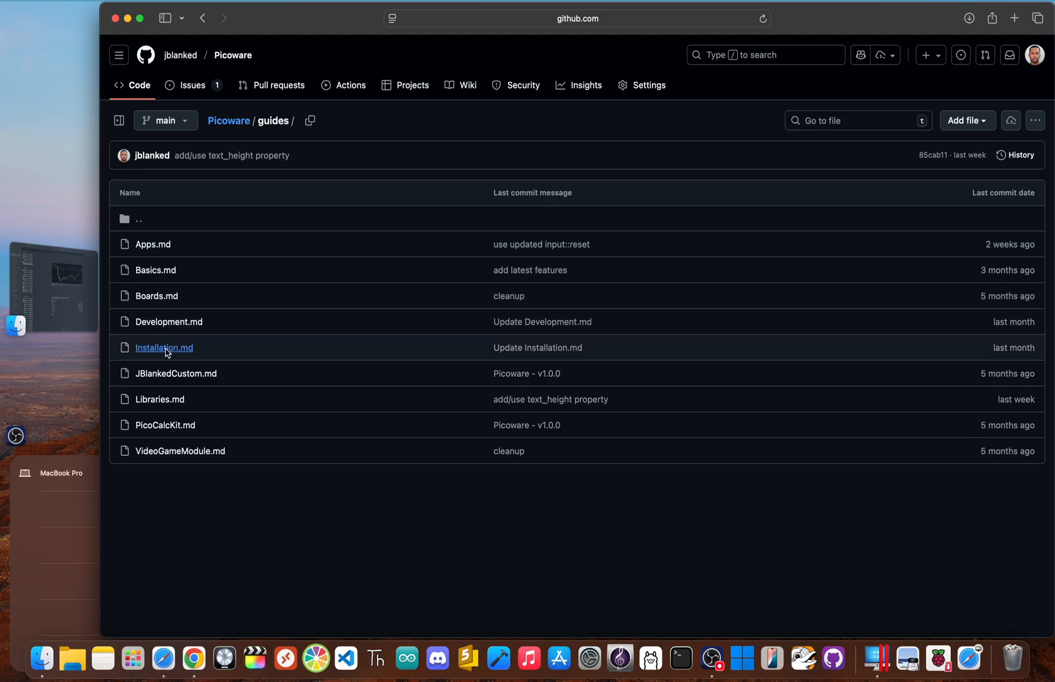
{"action": "left_click", "coordinate": [164, 348]}
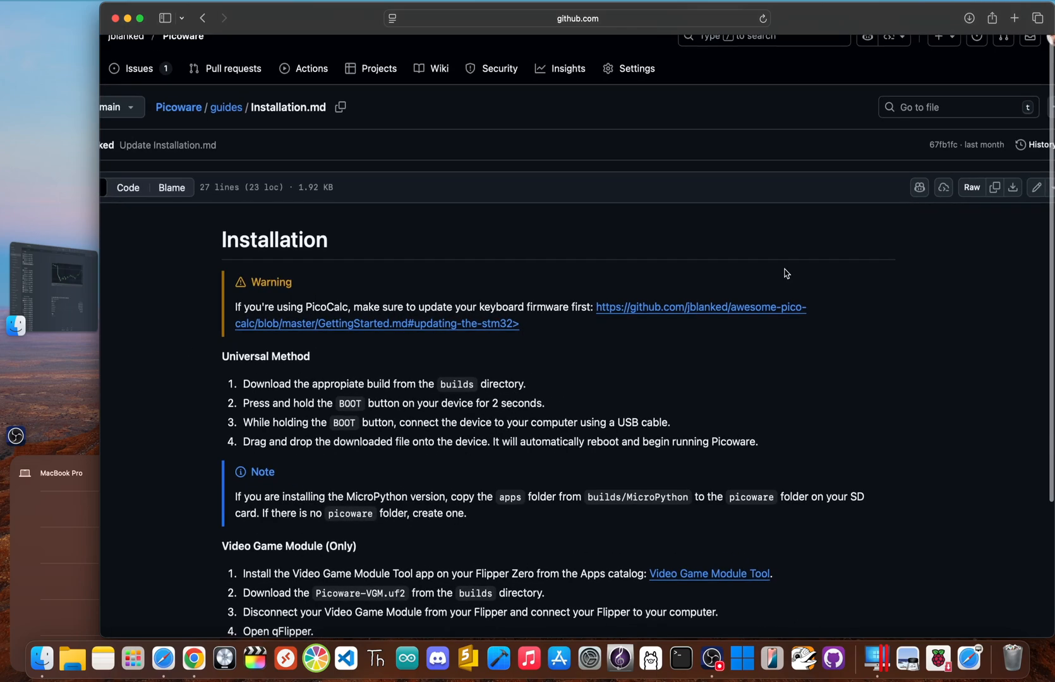
{"action": "scroll", "scroll_direction": "down", "scroll_amount": 3}
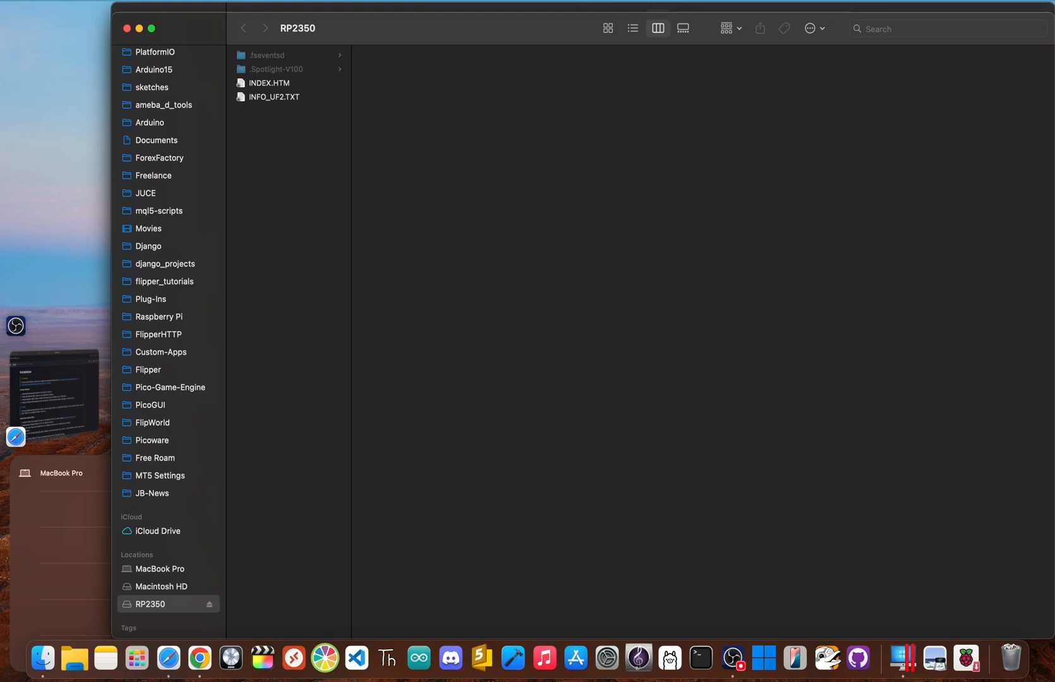
{"action": "left_click", "coordinate": [15, 436]}
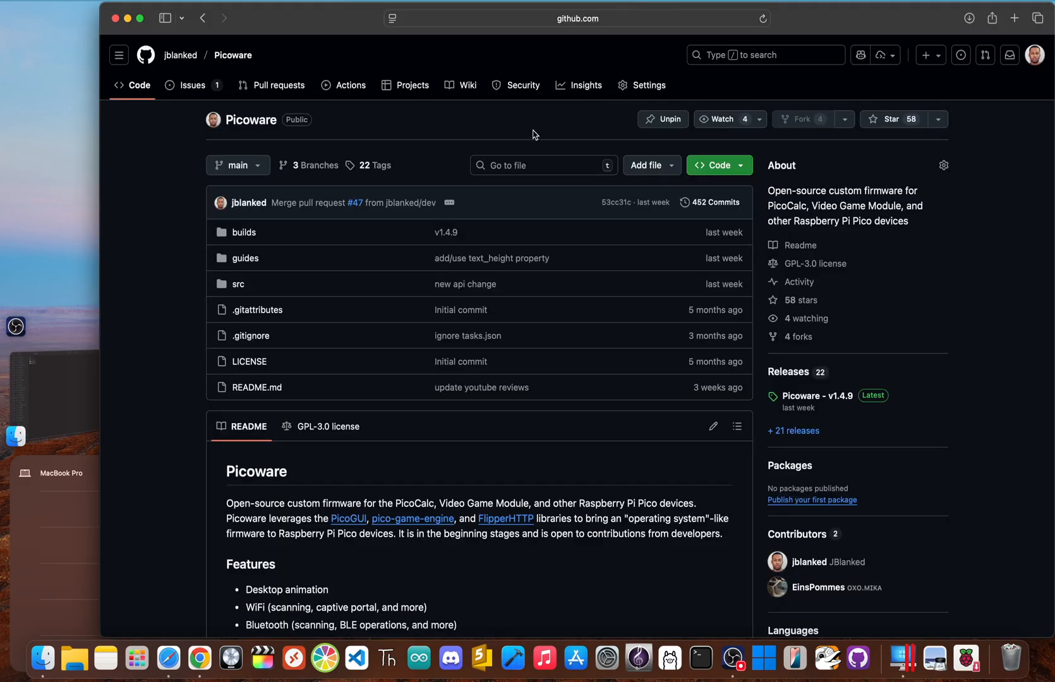
{"action": "mouse_move", "coordinate": [243, 231]}
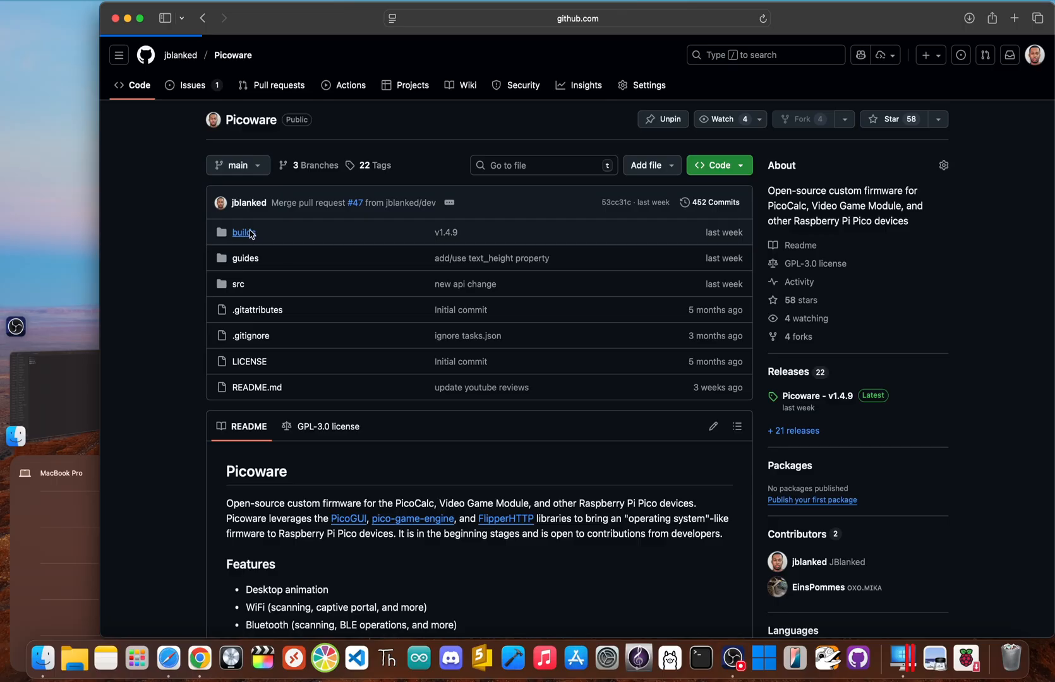
Step: Browse into Picoware's builds folder and its MicroPython subfolder
{"action": "left_click", "coordinate": [242, 232]}
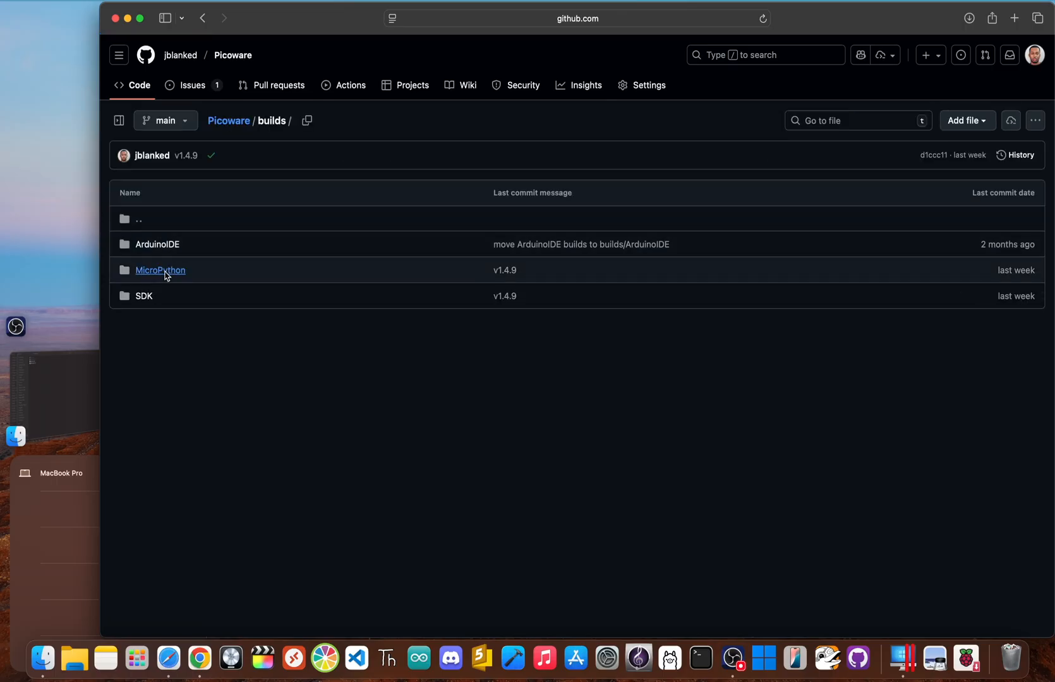
{"action": "left_click", "coordinate": [160, 269]}
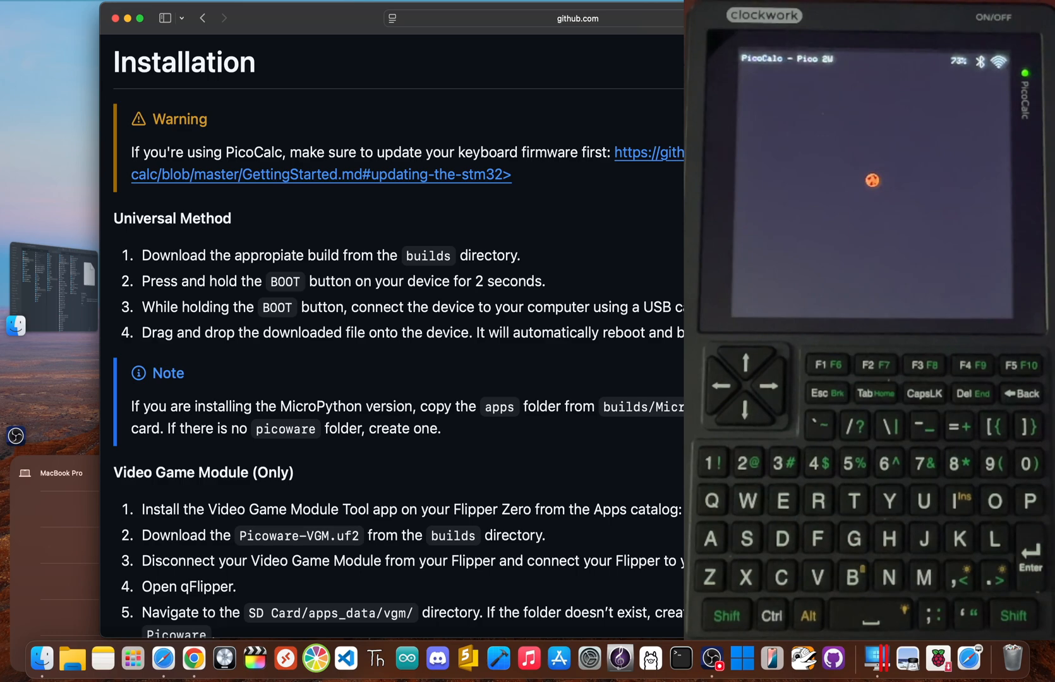
Step: Return to the Picoware repository root and open its src folder
{"action": "left_click", "coordinate": [203, 19]}
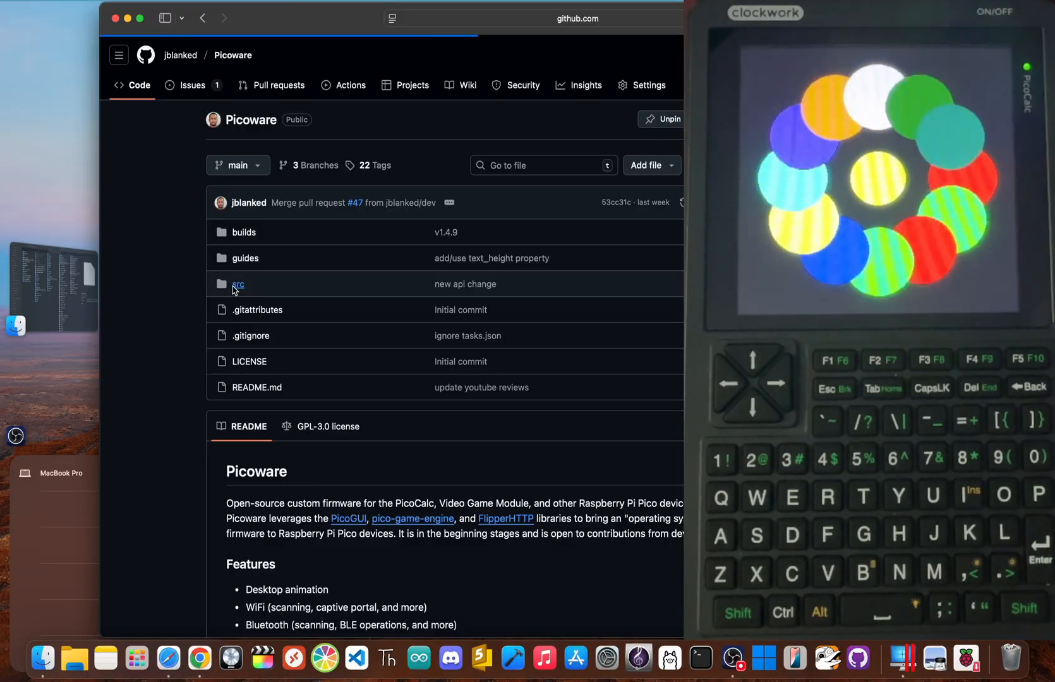
{"action": "left_click", "coordinate": [238, 283]}
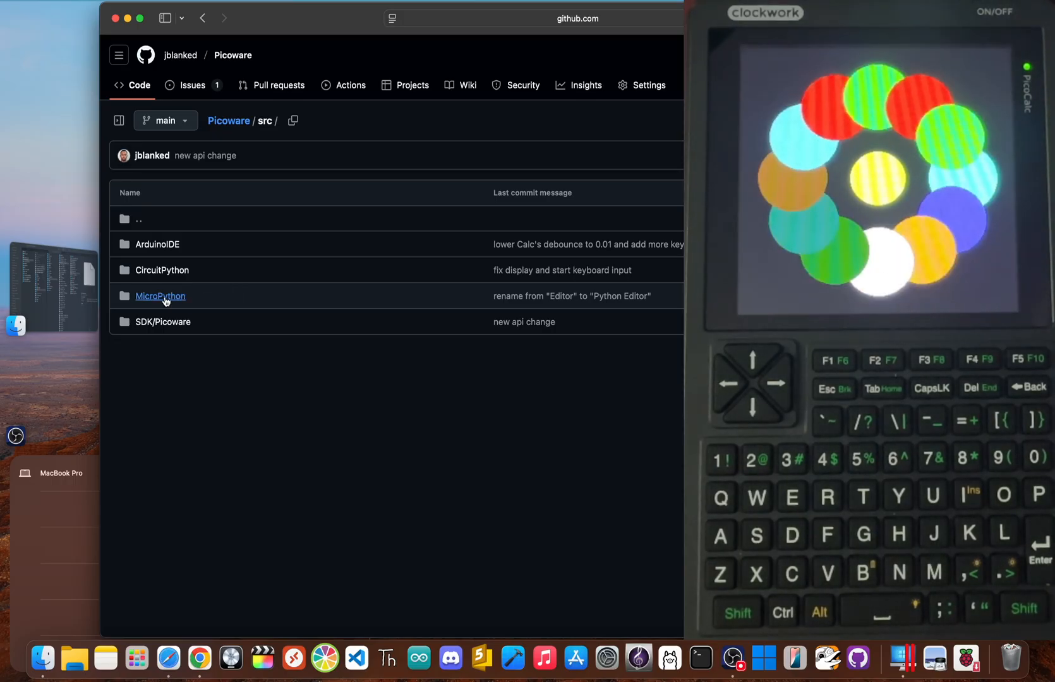
{"action": "left_click", "coordinate": [160, 297]}
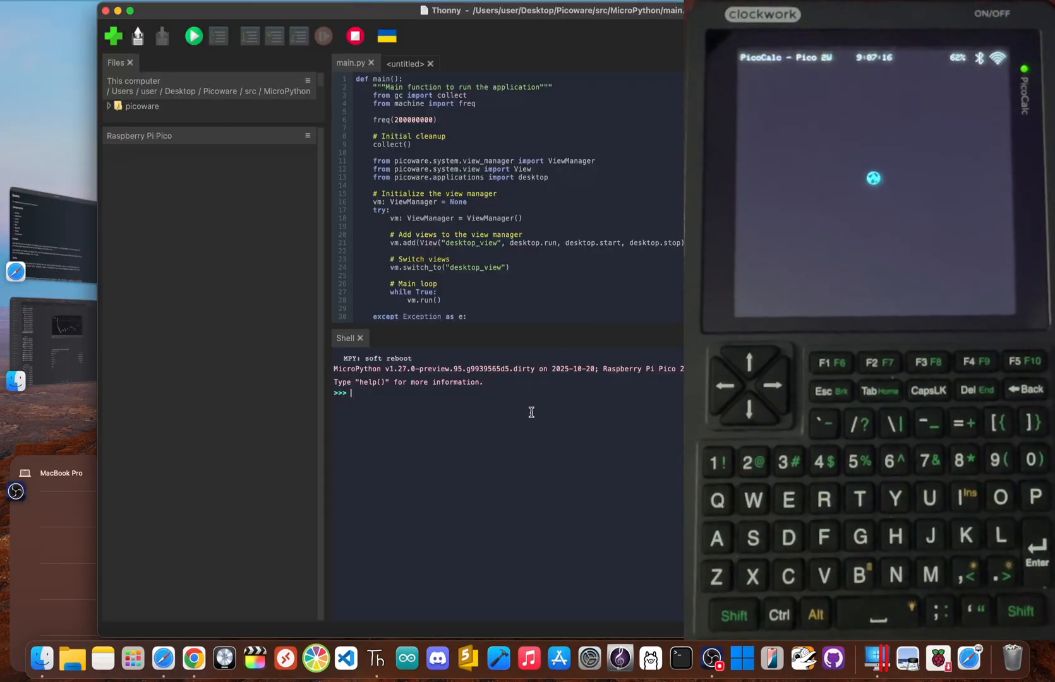
Step: Run print("print") in the MicroPython shell so it echoes 'print'
{"action": "type", "text": "print(\""}
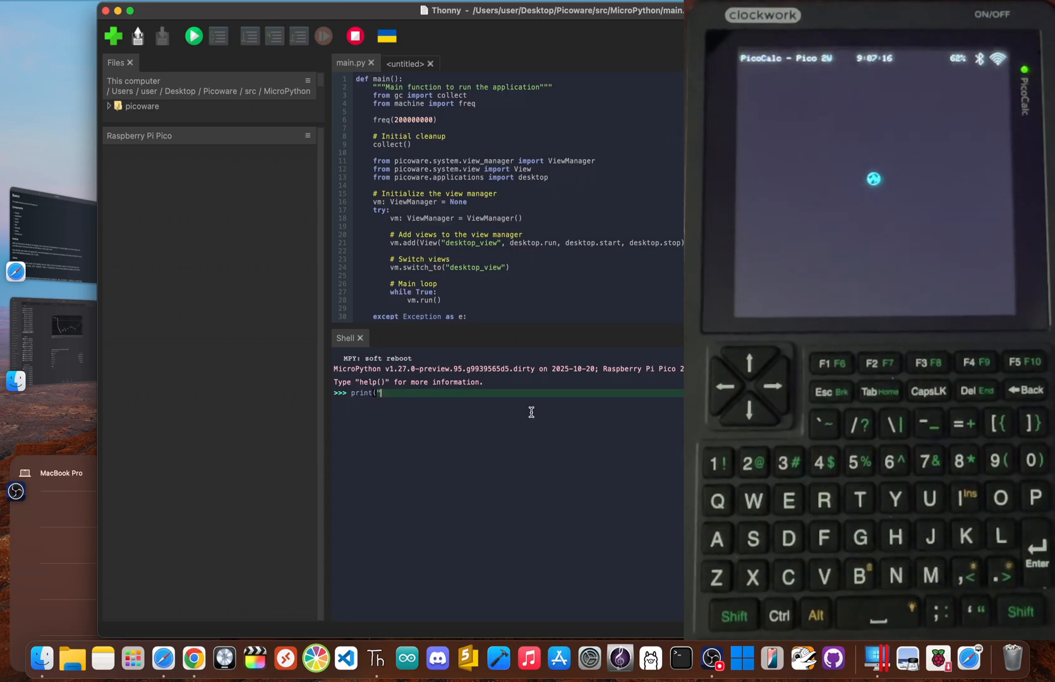
{"action": "type", "text": "print\""}
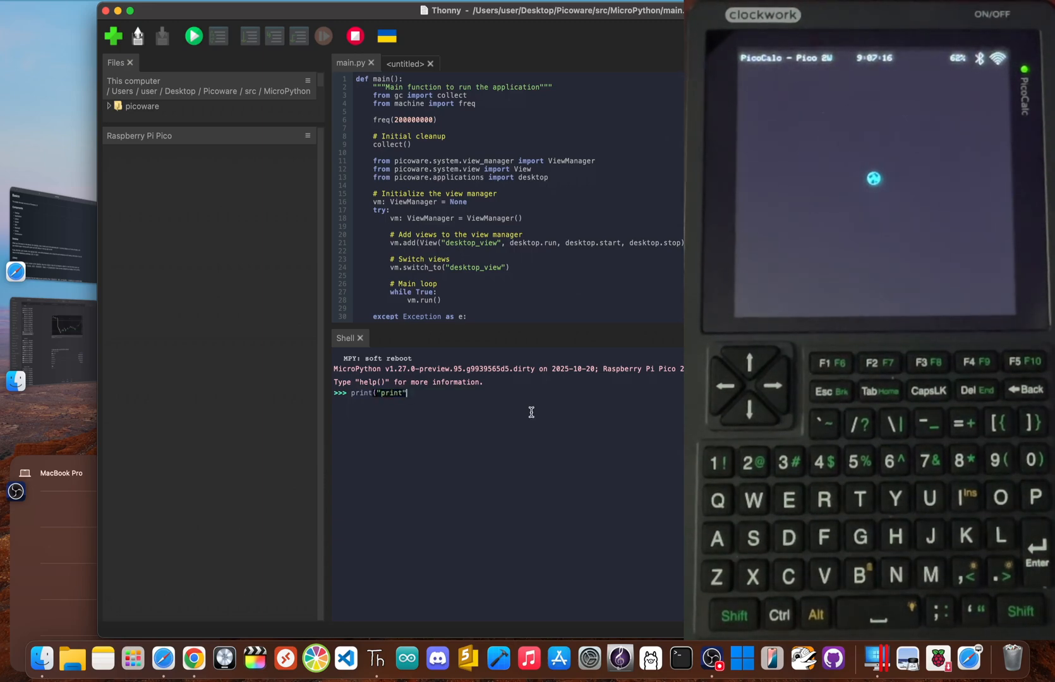
{"action": "key", "text": "Return"}
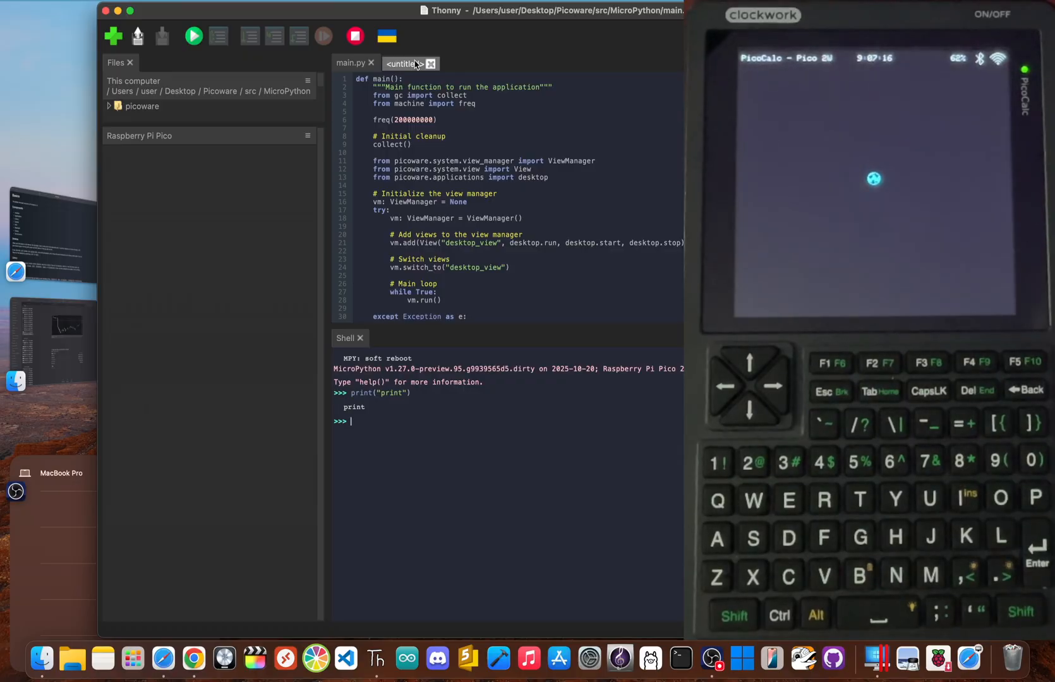
Step: Begin a print("print line in the untitled editor file, then return to Safari
{"action": "left_click", "coordinate": [404, 63]}
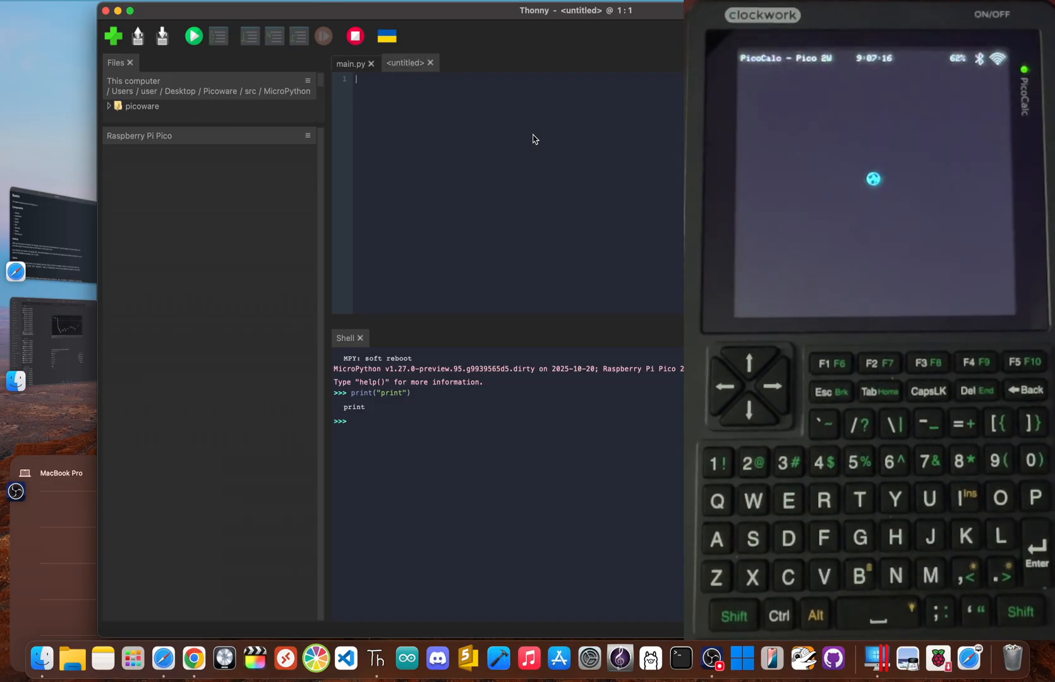
{"action": "type", "text": "print"}
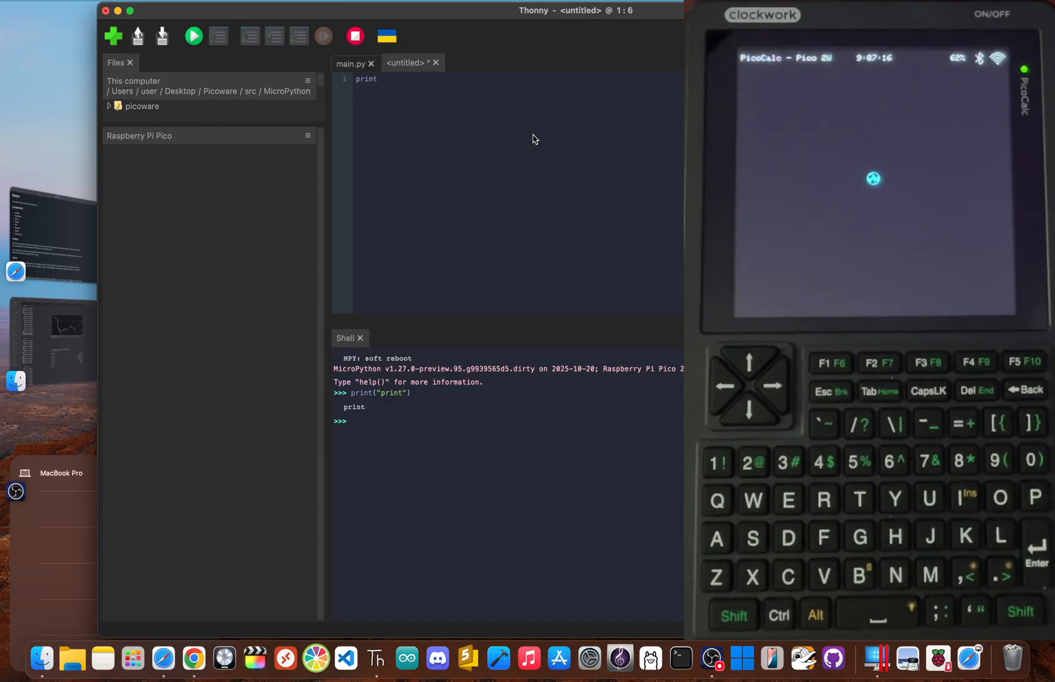
{"action": "type", "text": "(\"p"}
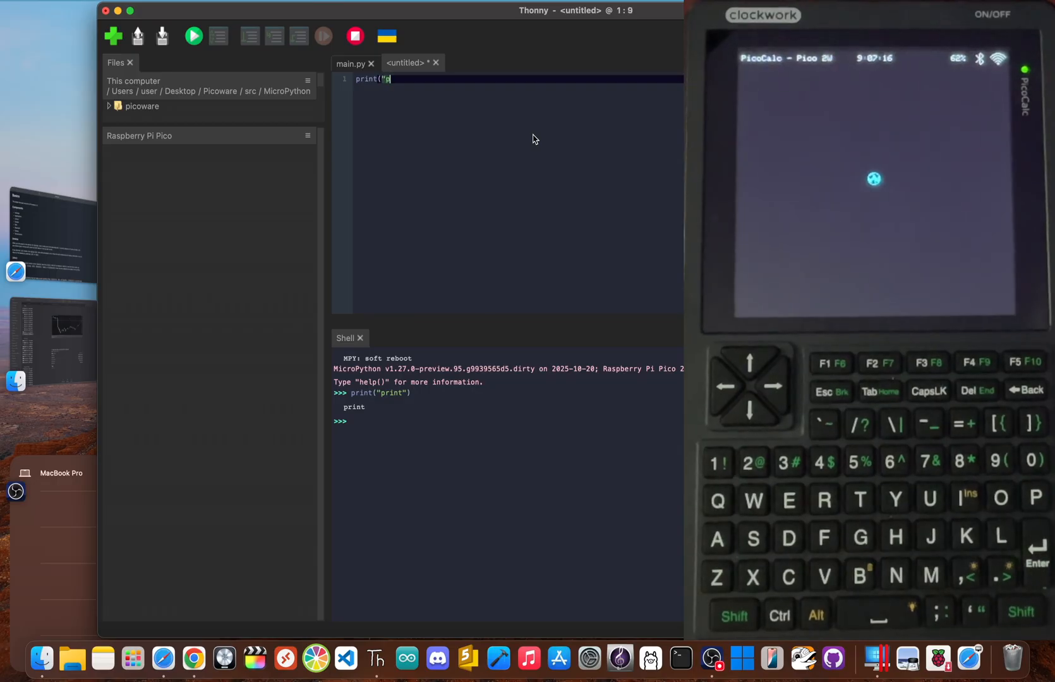
{"action": "type", "text": "rint"}
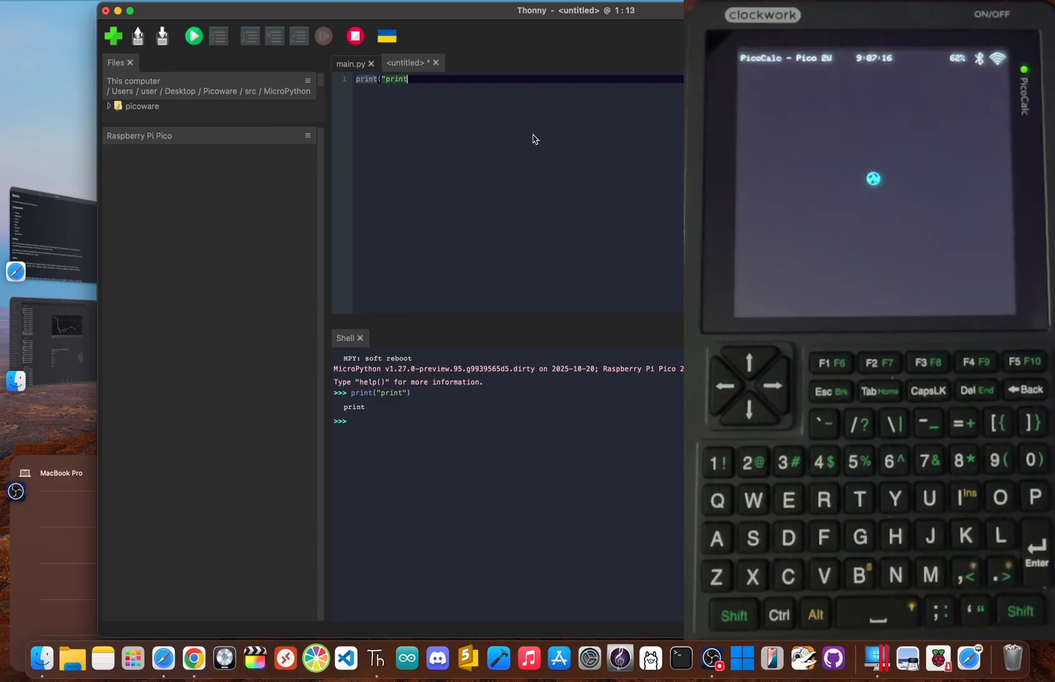
{"action": "left_click", "coordinate": [193, 35]}
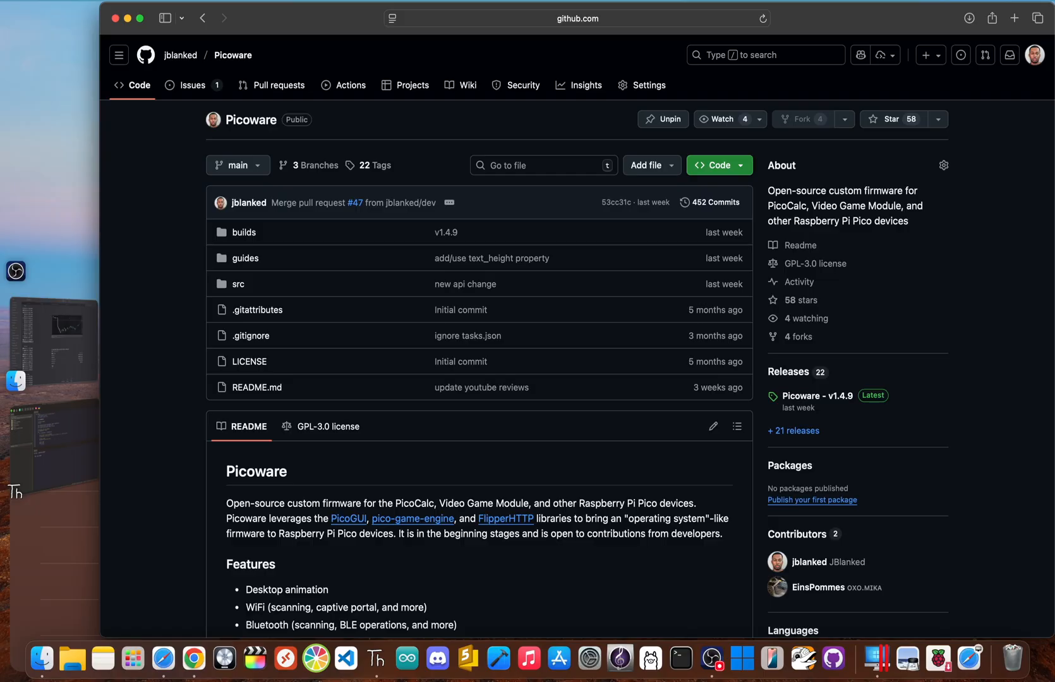
{"action": "mouse_move", "coordinate": [489, 118]}
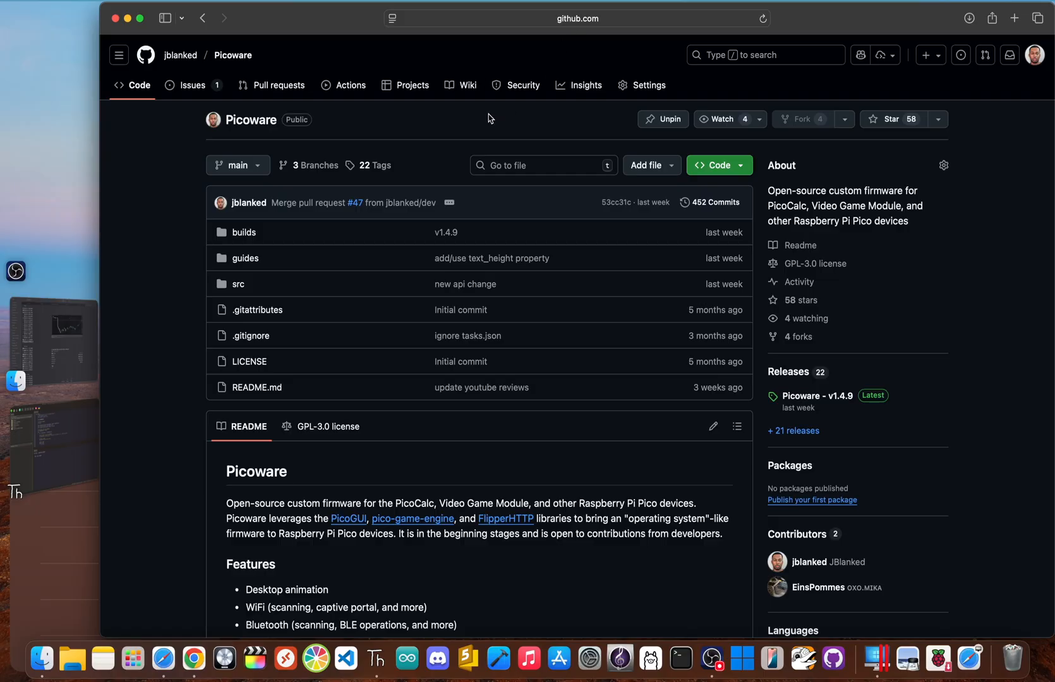